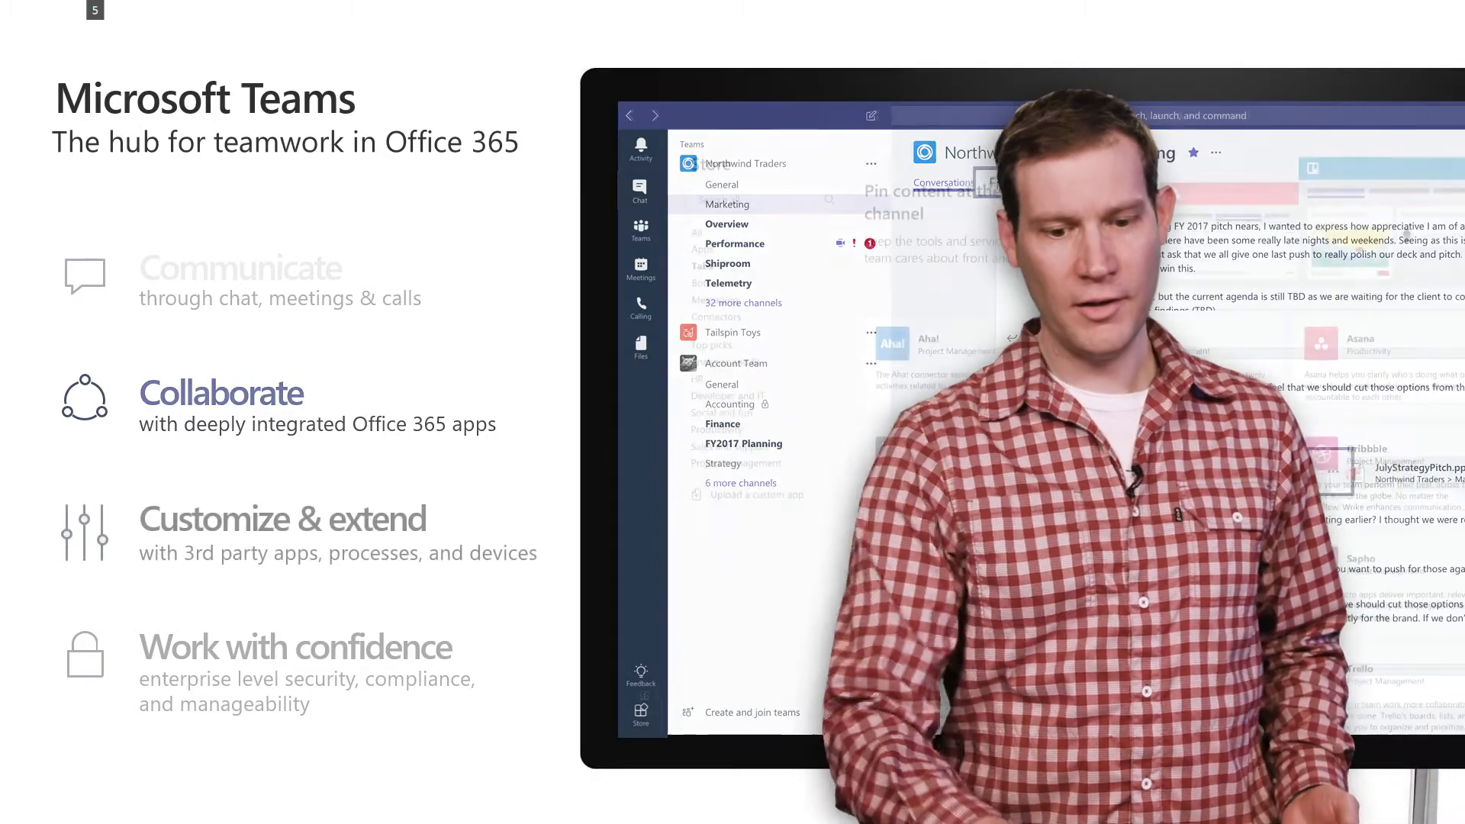
Request team creation for flight 209 SEA-SFO from the Edge Flight Configuration page.
left_click(641, 695)
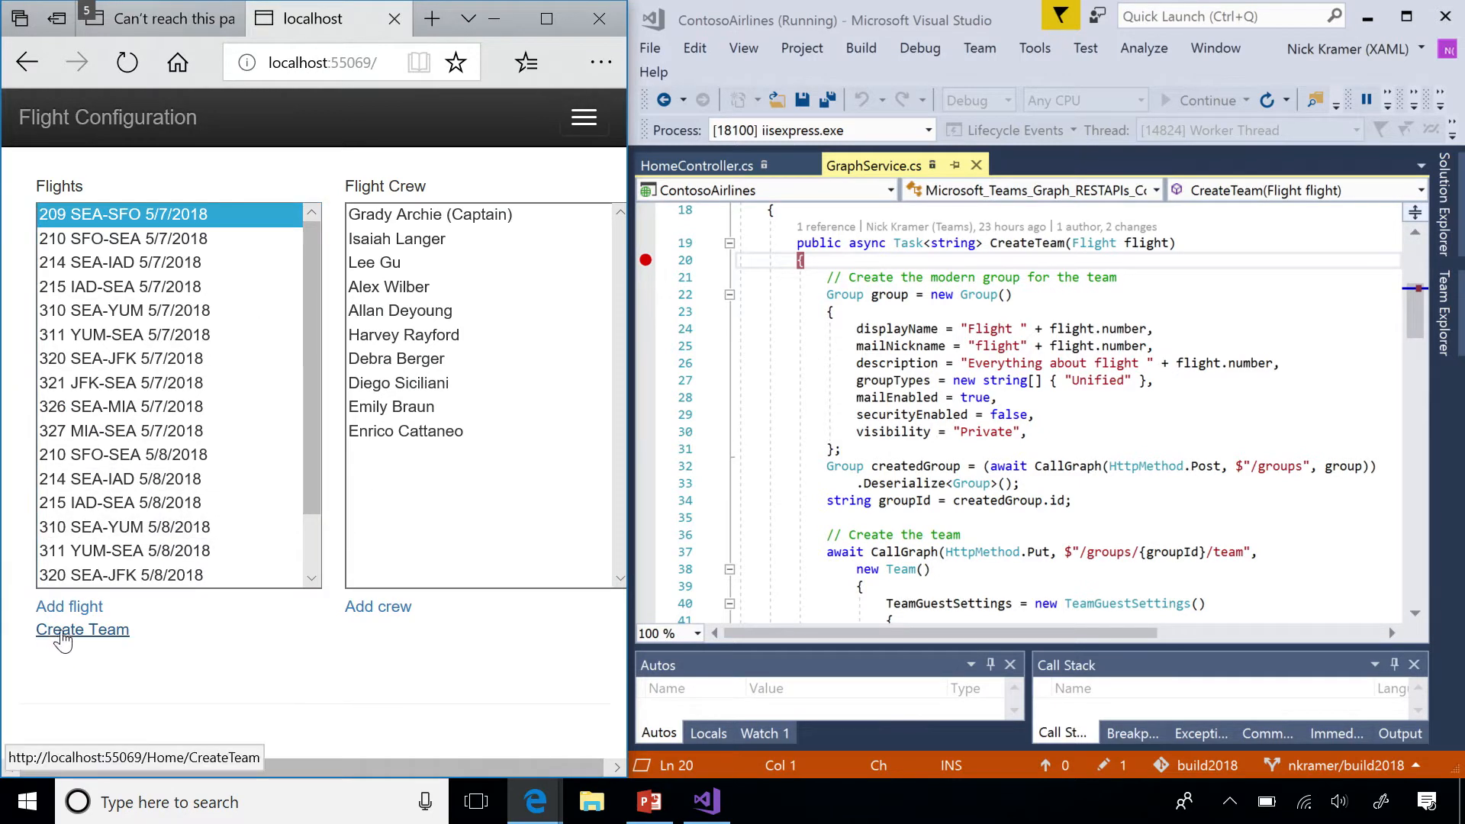
mouse_move(75, 636)
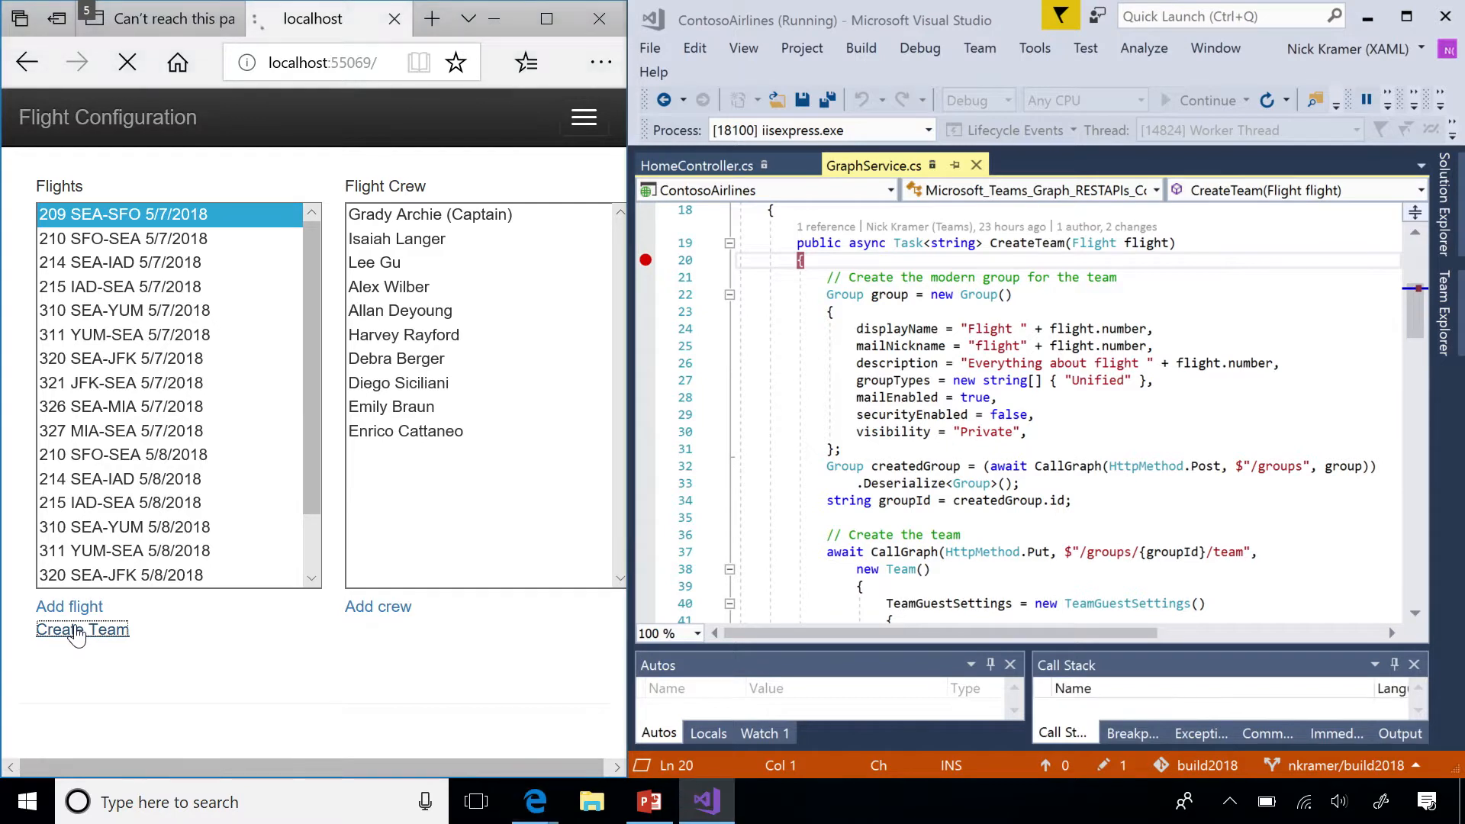
Trigger creation for flight 209 and step from the line 20 breakpoint to 'Group group = new Group()'.
left_click(82, 629)
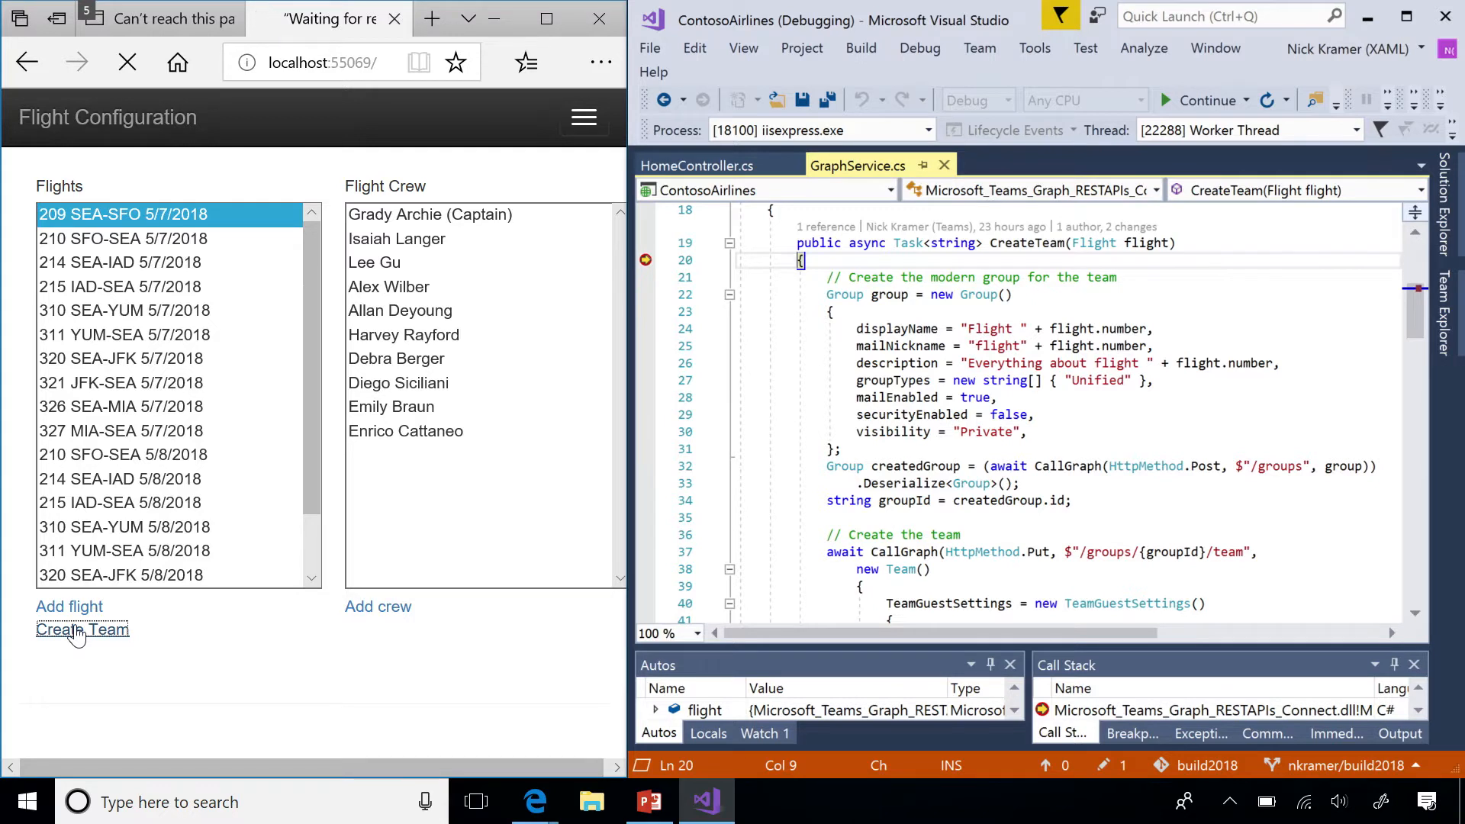
key("F10")
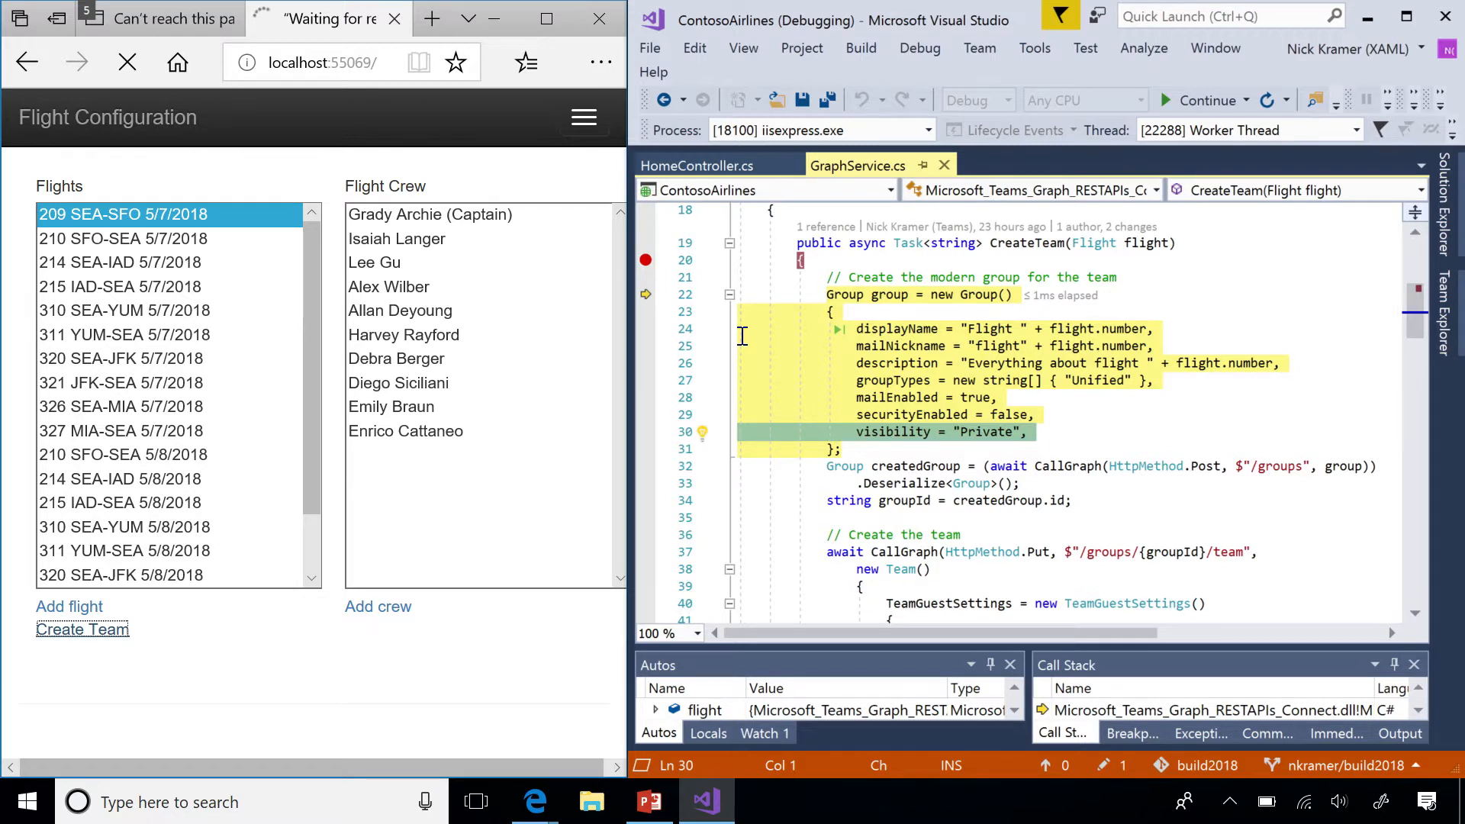
Step through CallGraph's request, accept header, authorization header and JSON body, then over SendAsync.
key("F10")
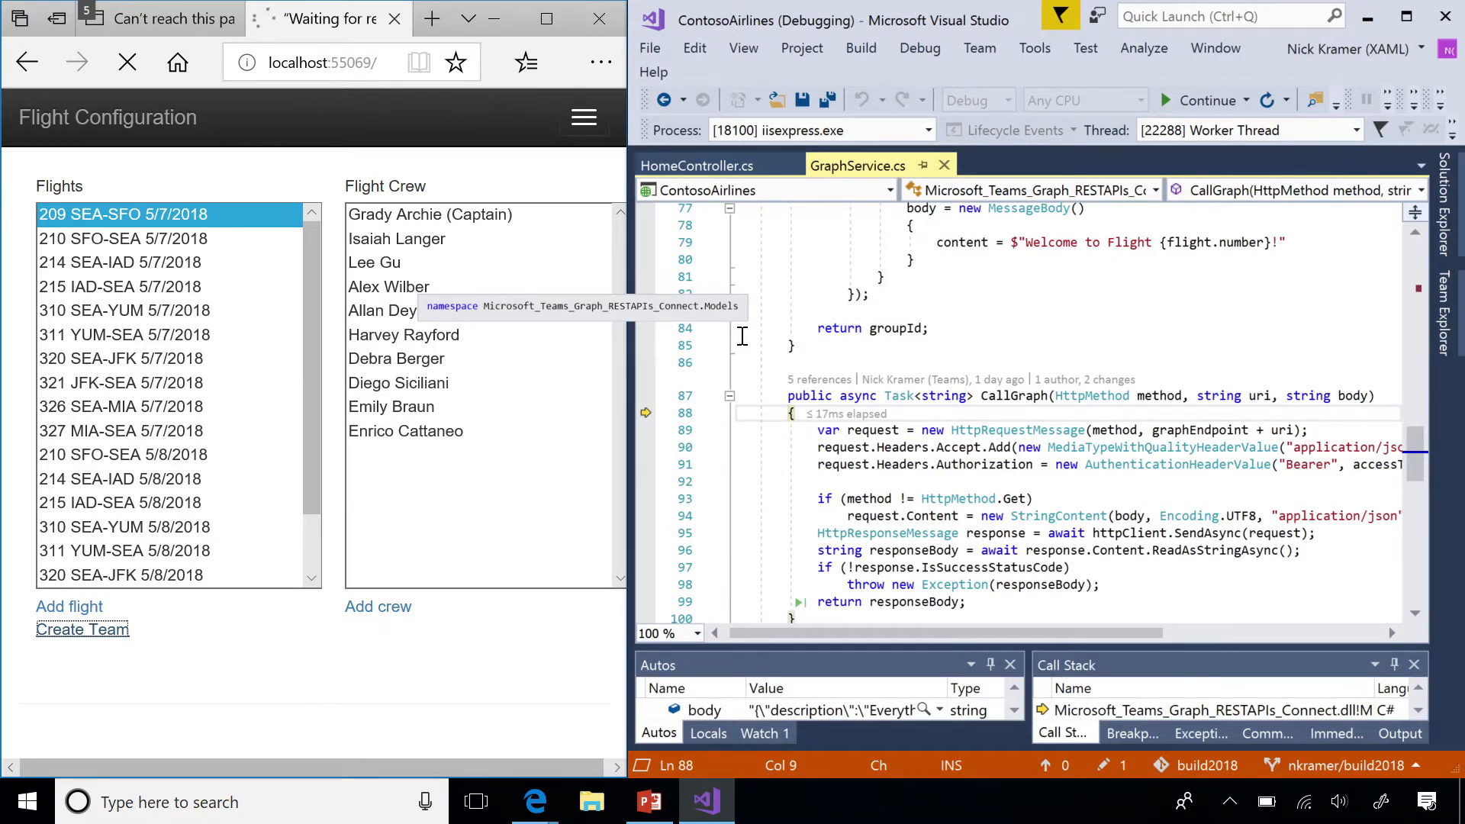
key("F10")
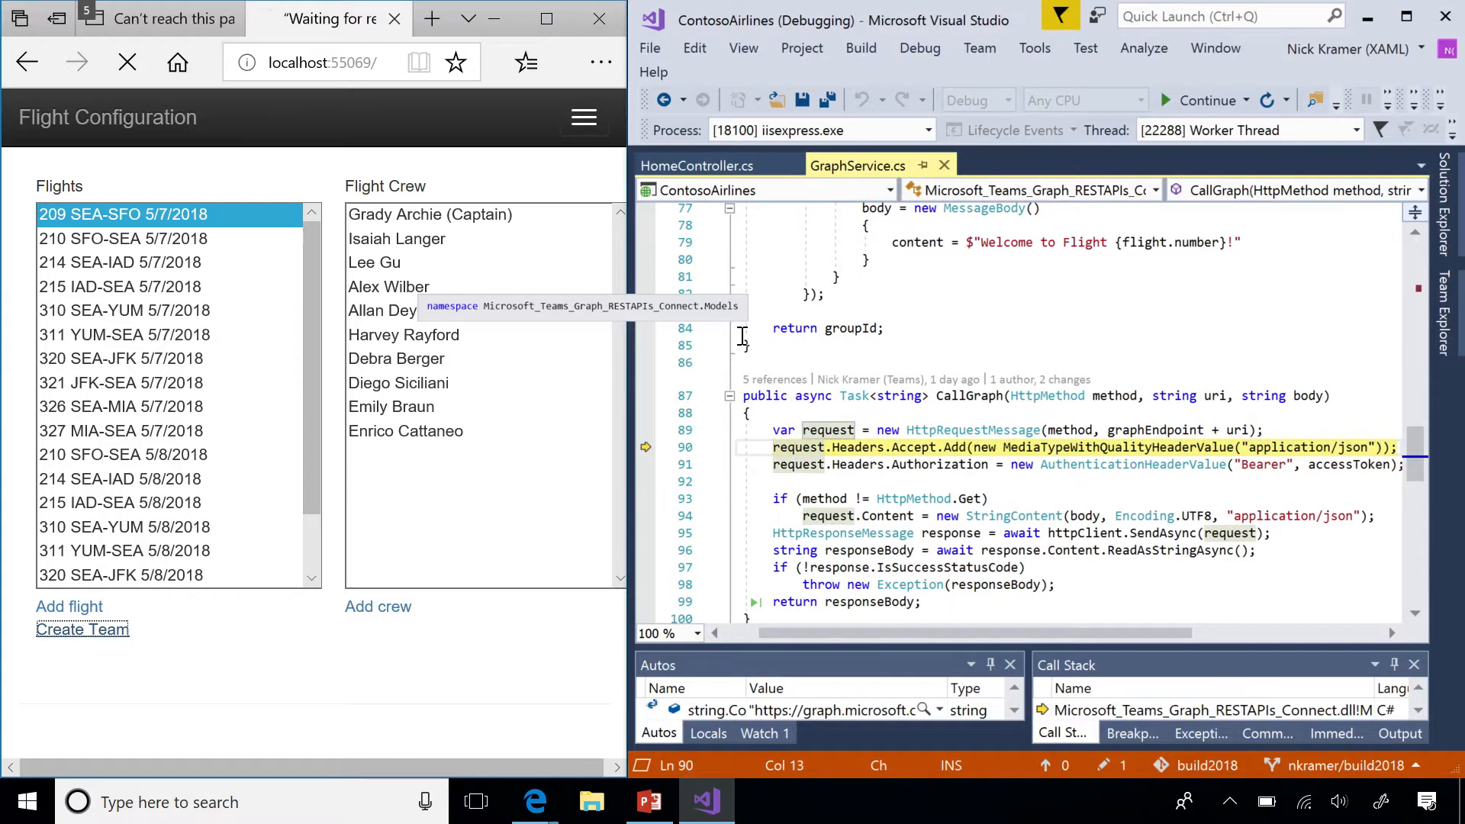
key("F10")
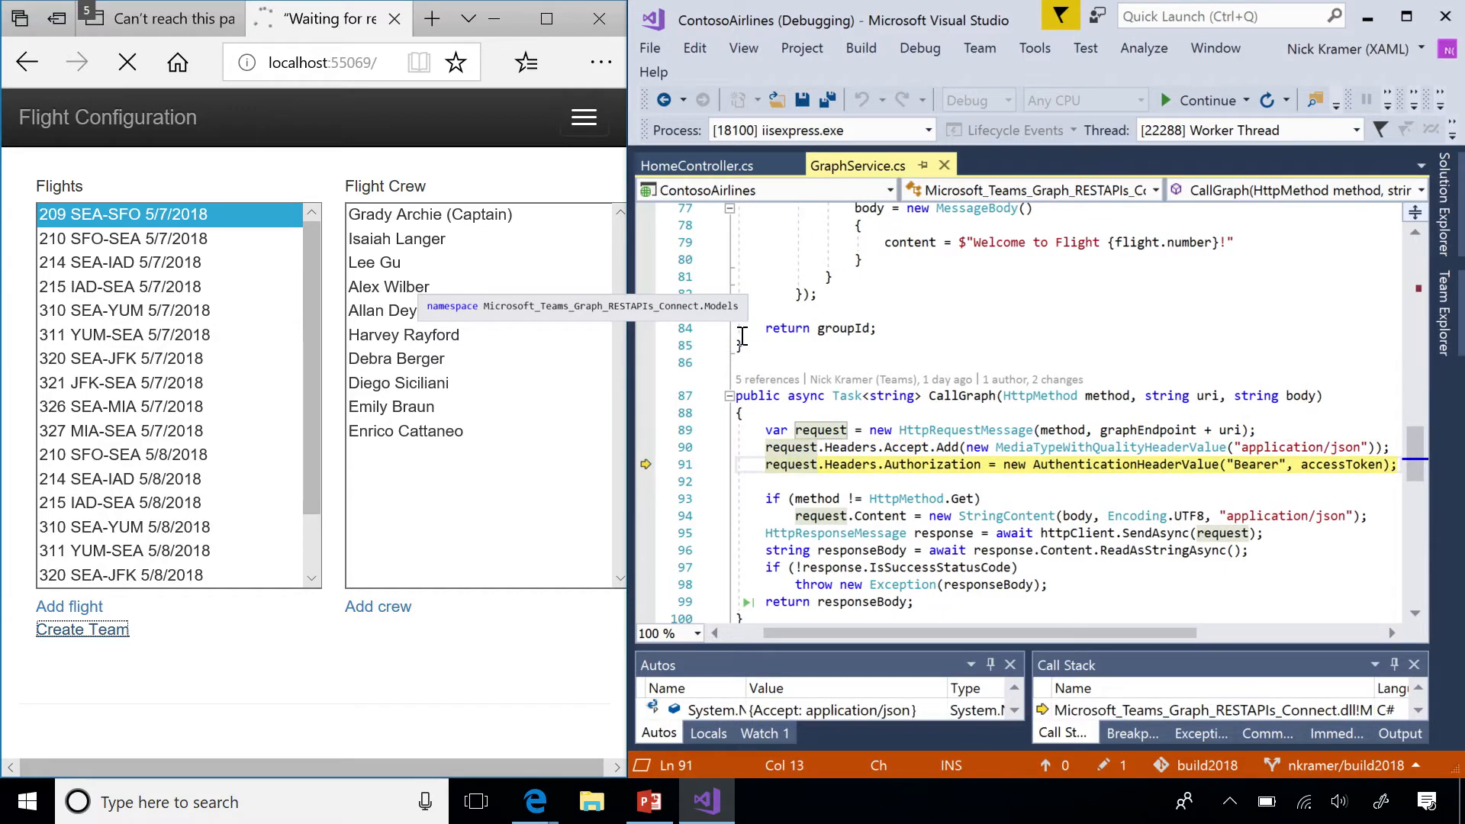
key("F10")
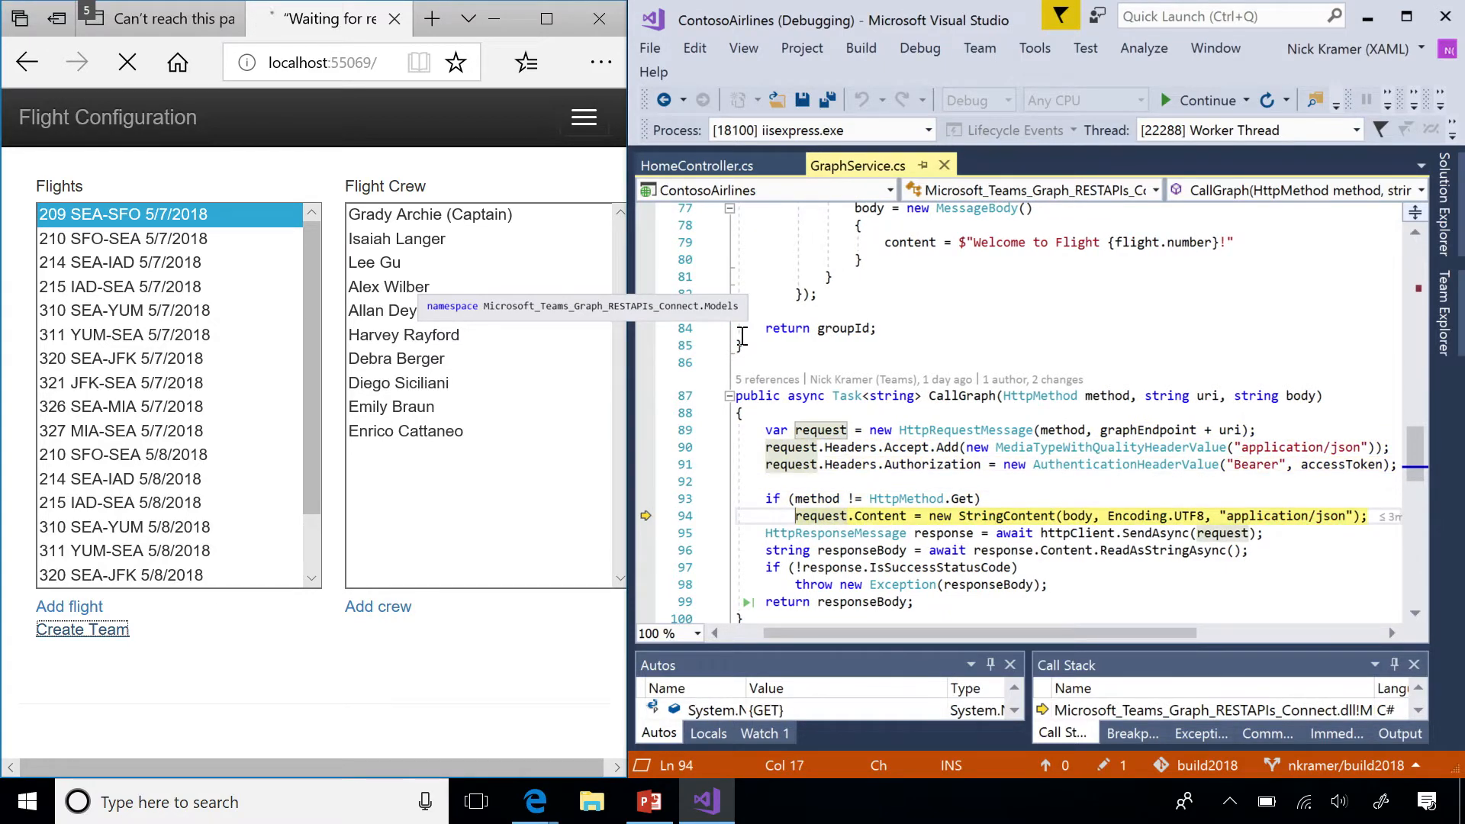
key("F10")
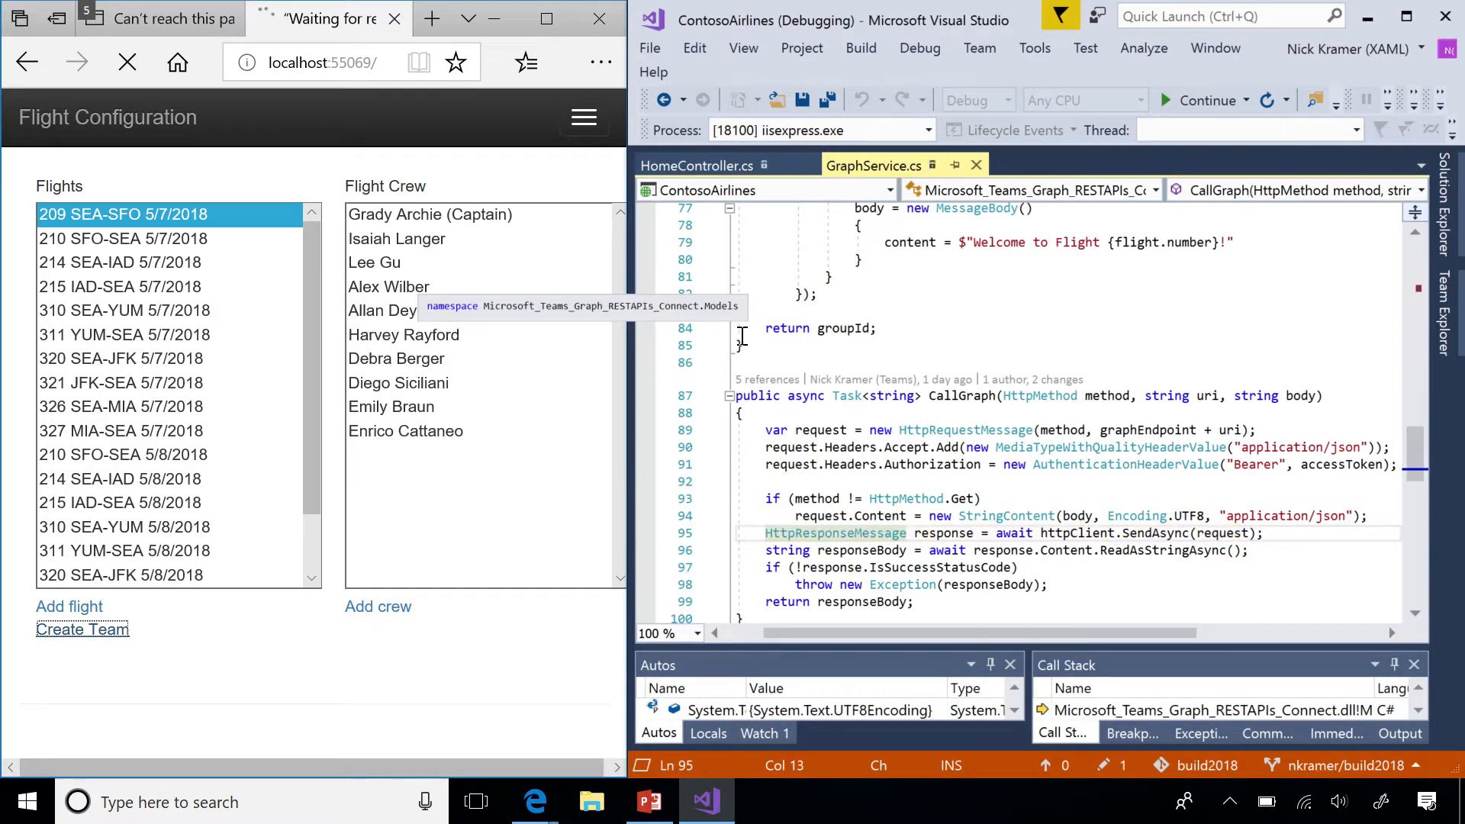
key("F10")
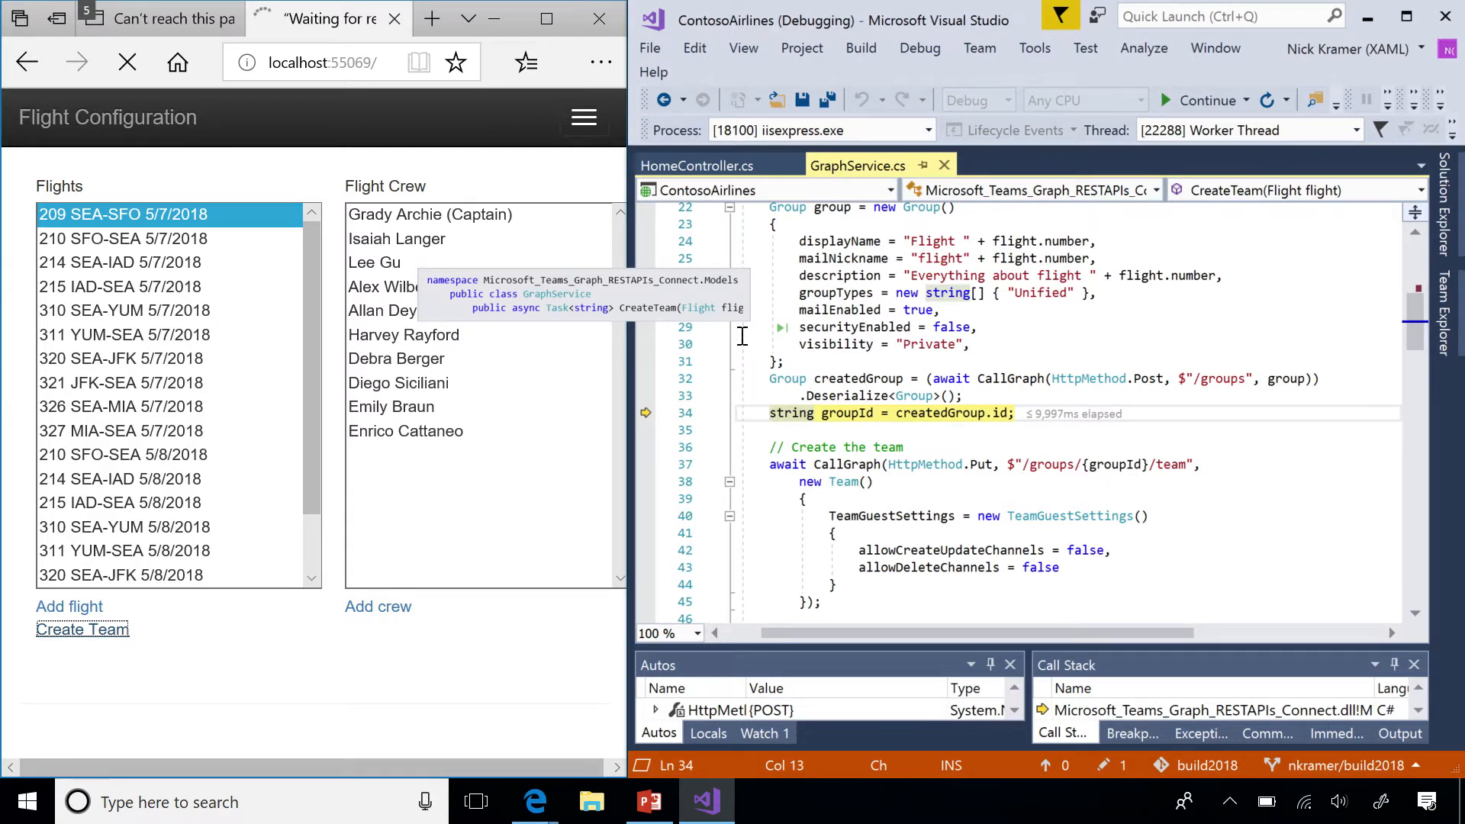
Store the new group's ID in groupId and advance to the PUT /team call.
key("F10")
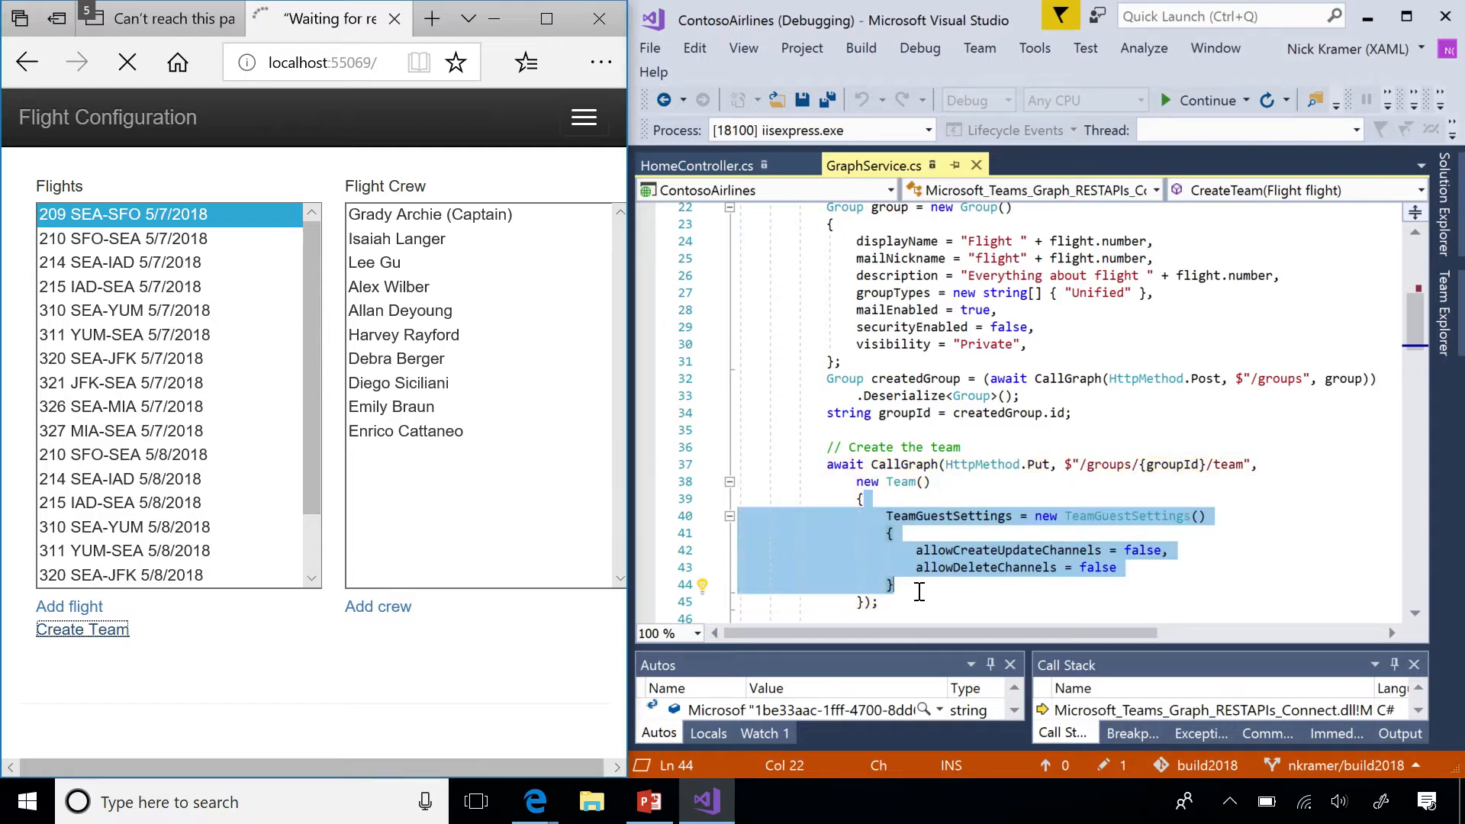
Run the team-creation call, then step over the crew payload line and members POST call.
left_click(1206, 100)
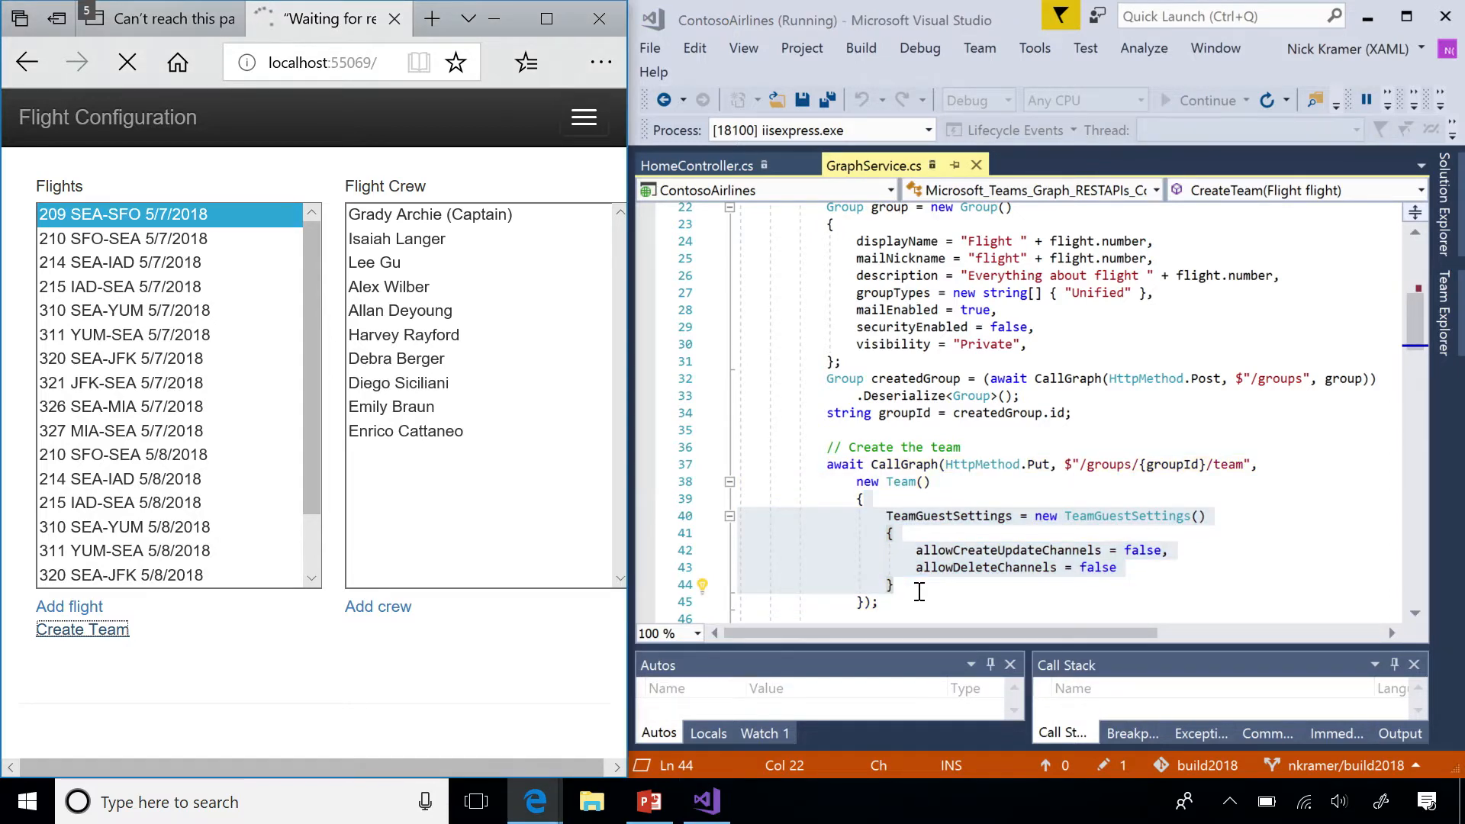
left_click(1206, 100)
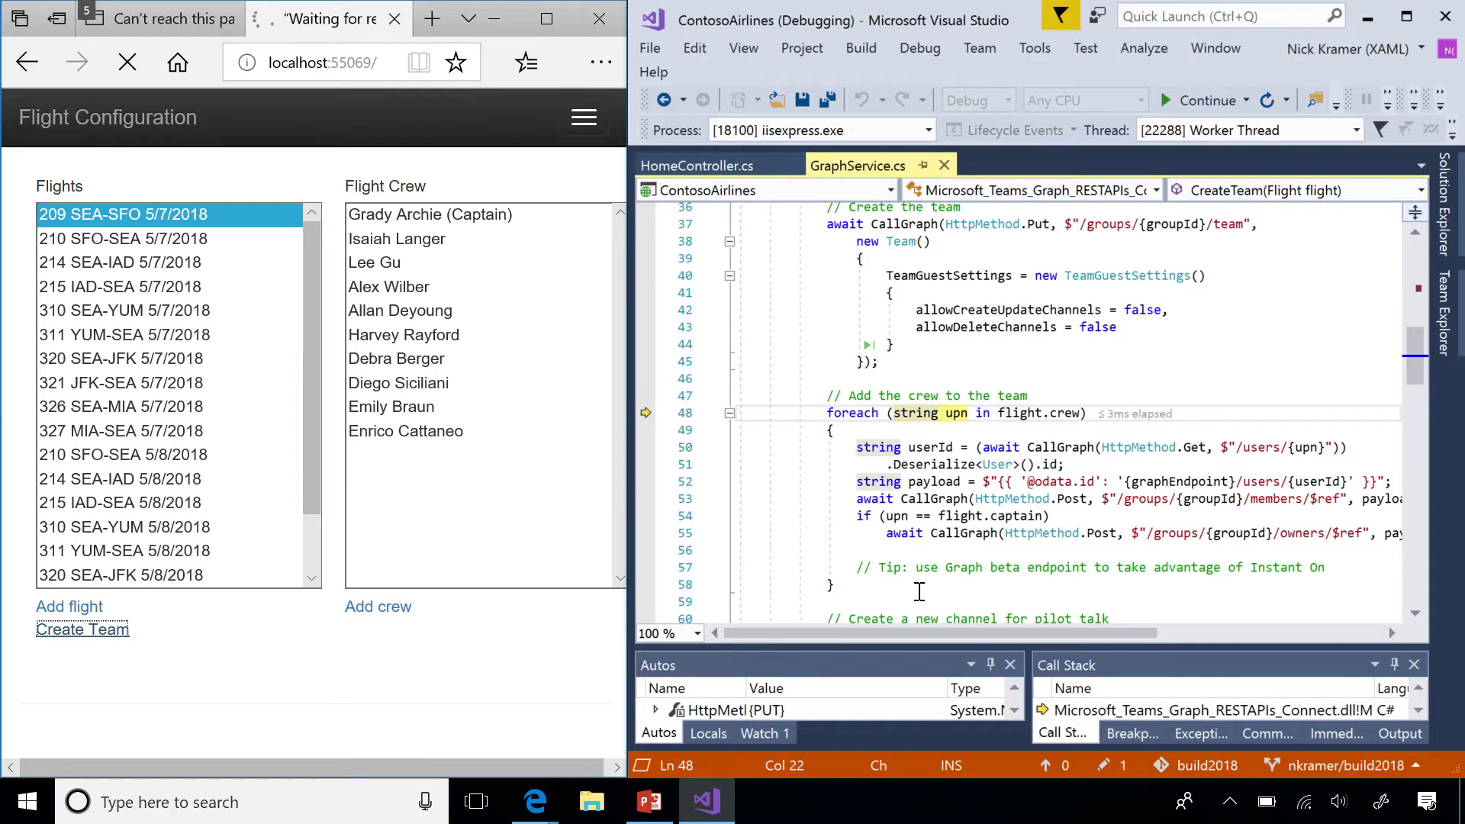
key("F10")
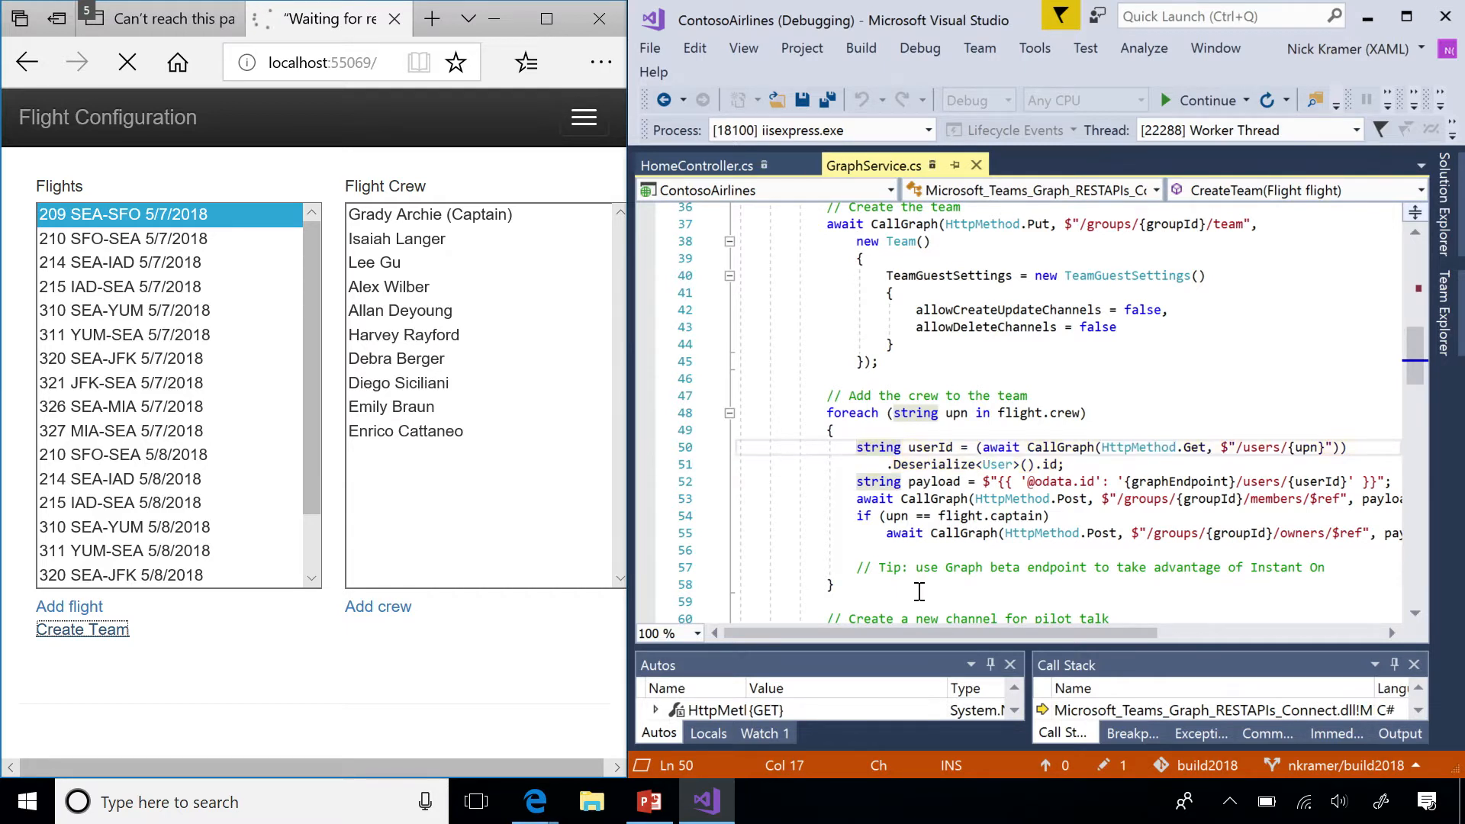
key("F10")
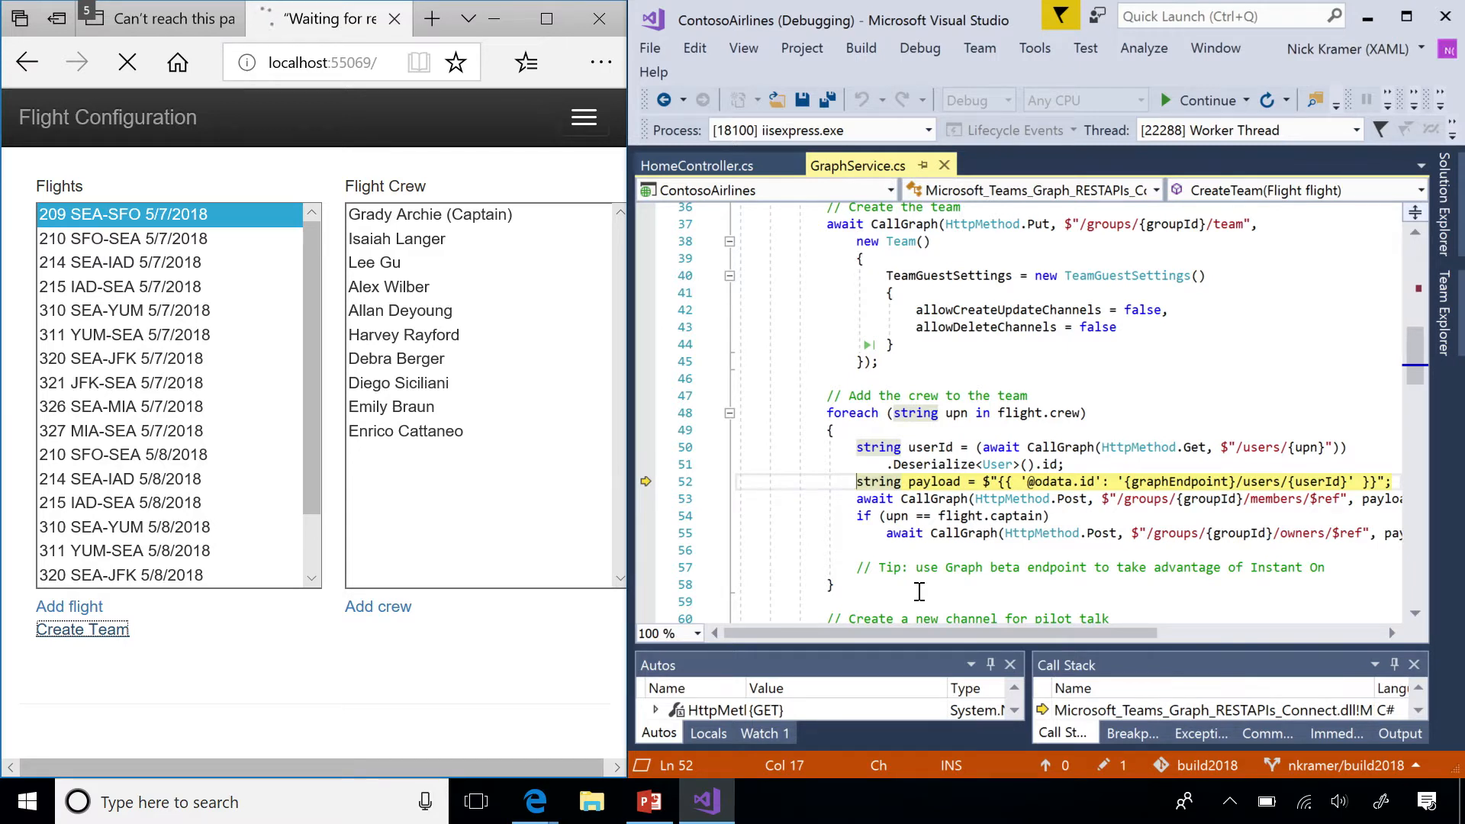
key("F10")
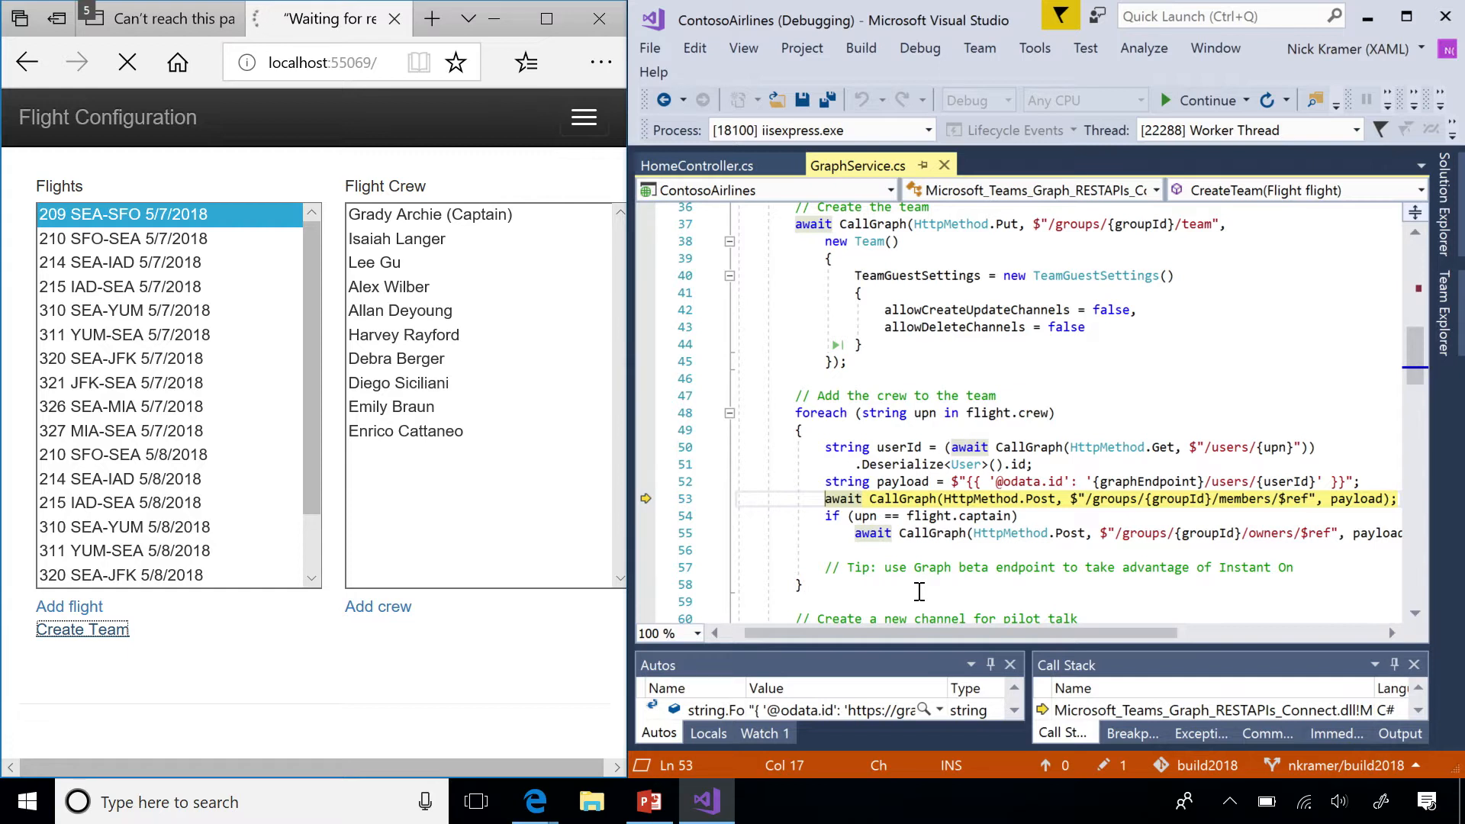
key("F10")
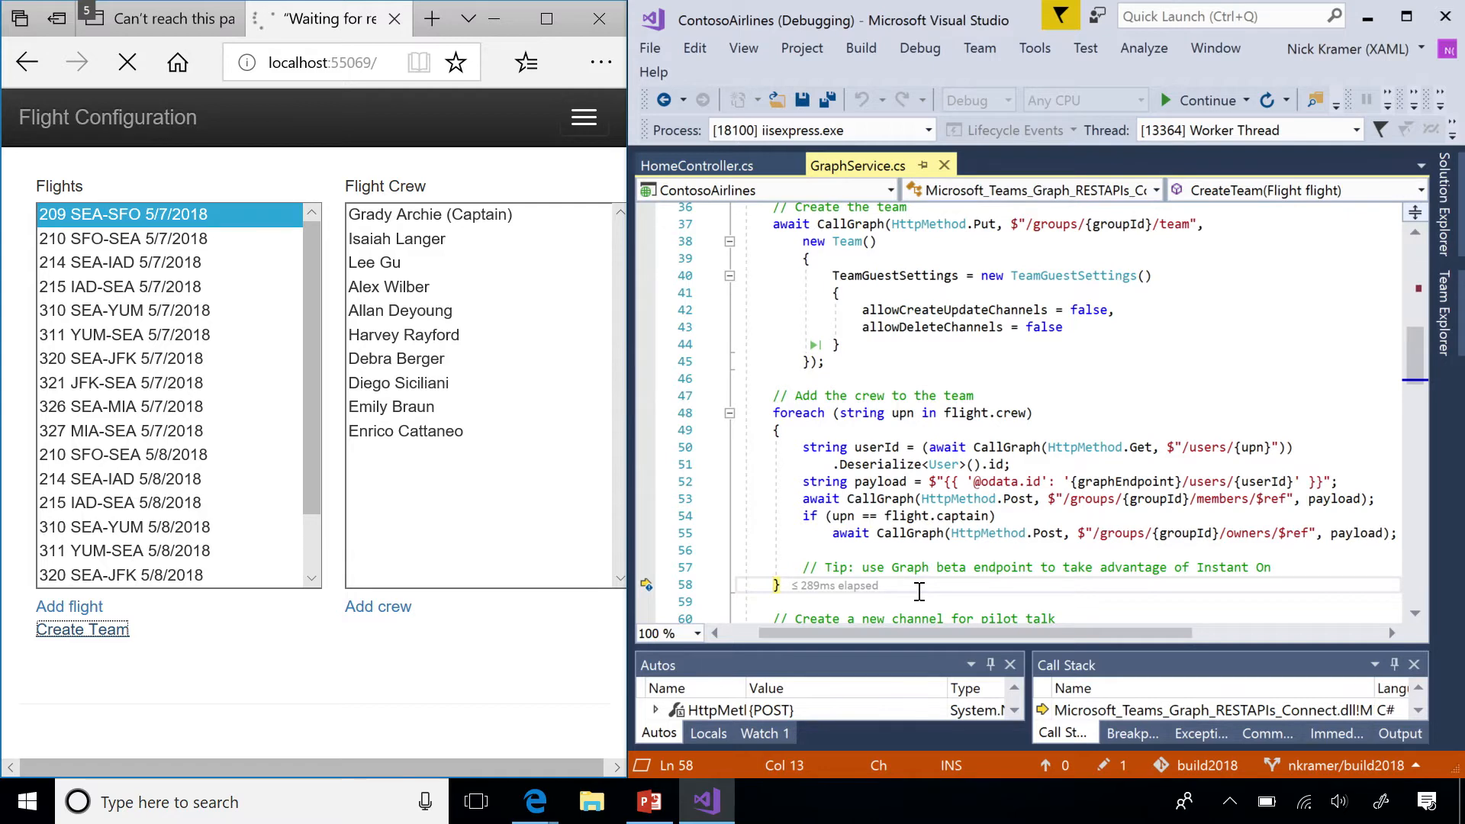
Run To Cursor at line 61, past the crew loop and channel creation.
scroll("down", 3)
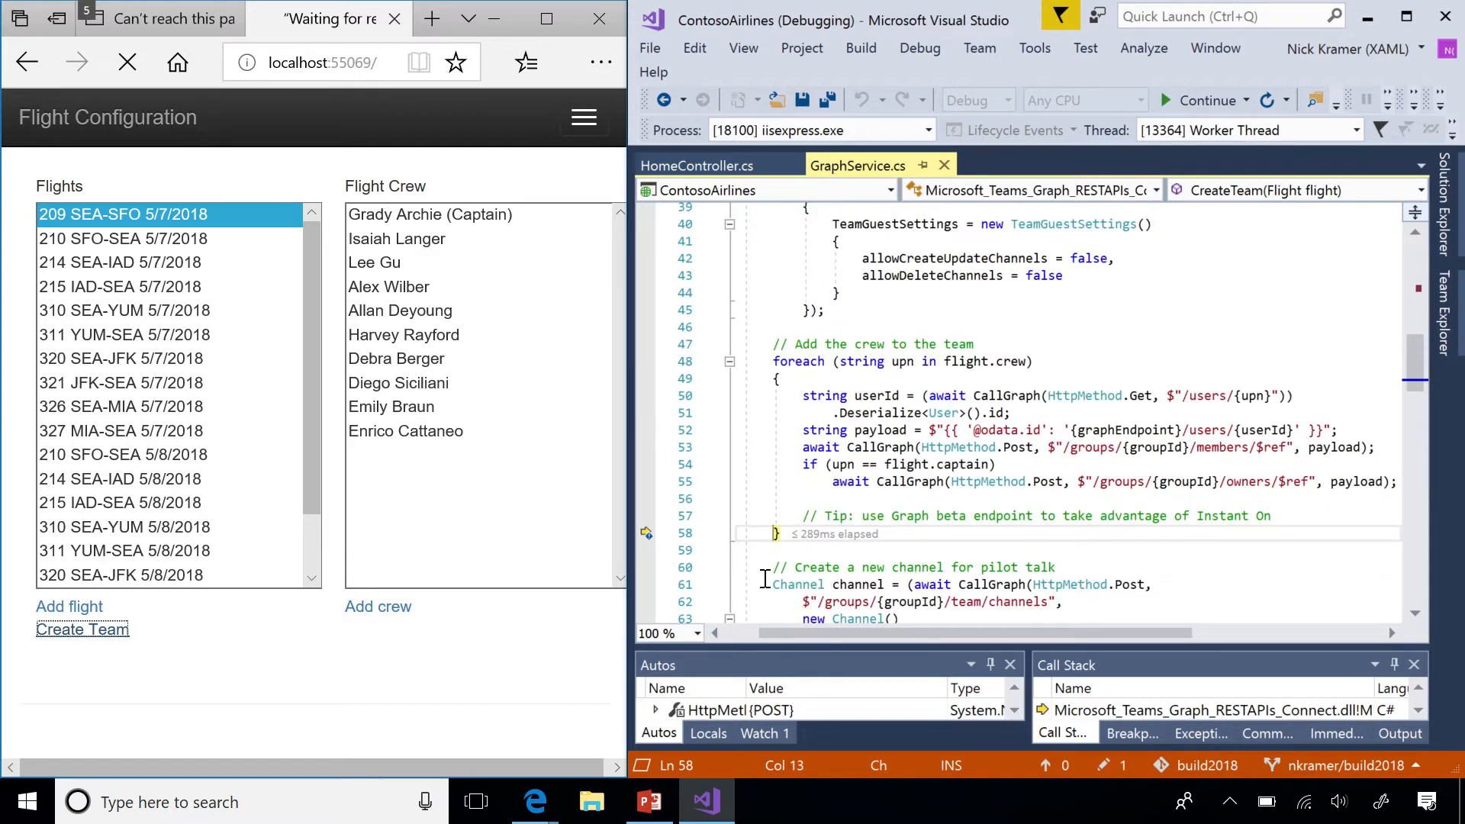
right_click(764, 584)
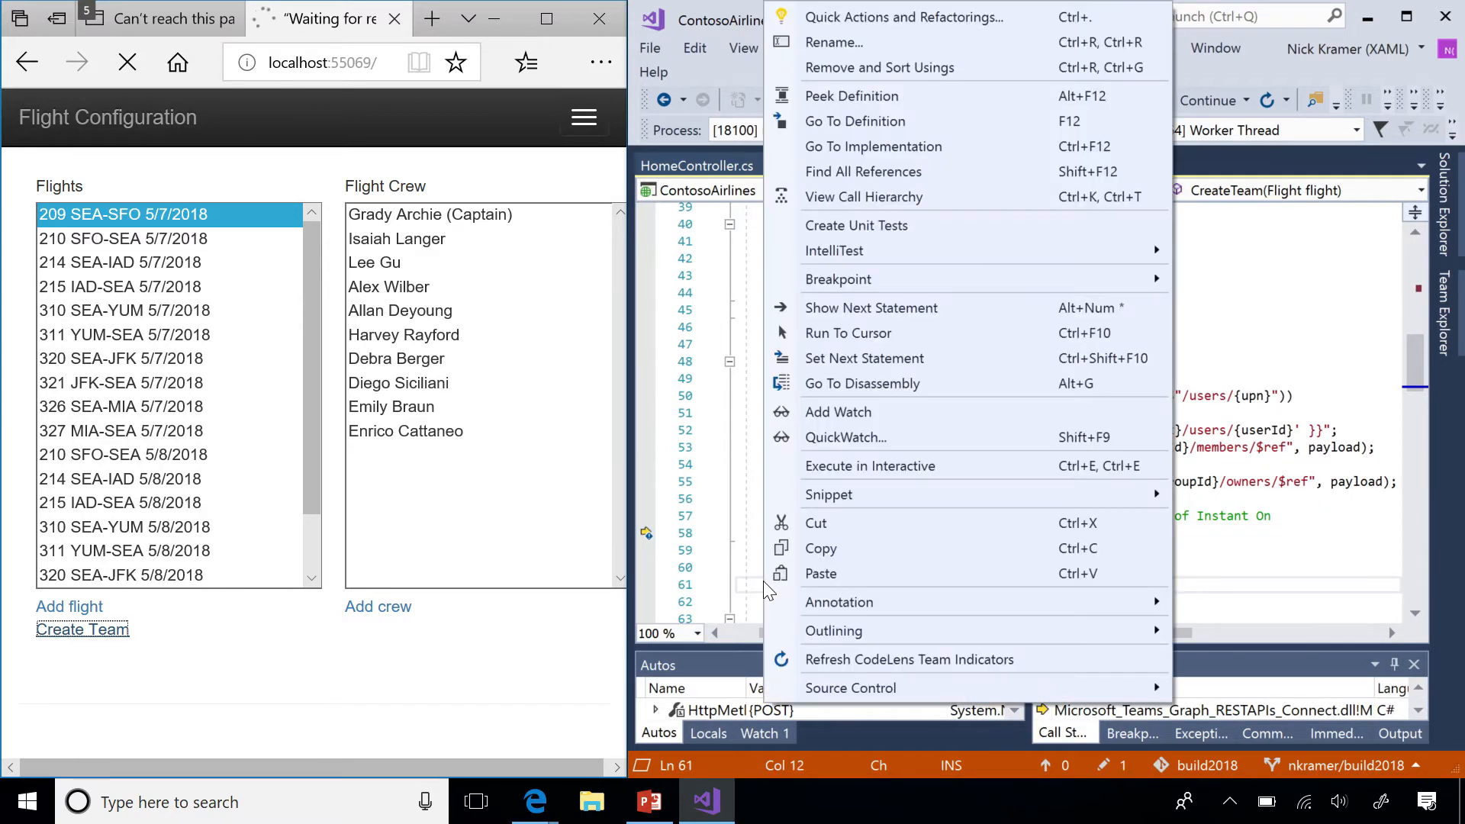
mouse_move(888, 383)
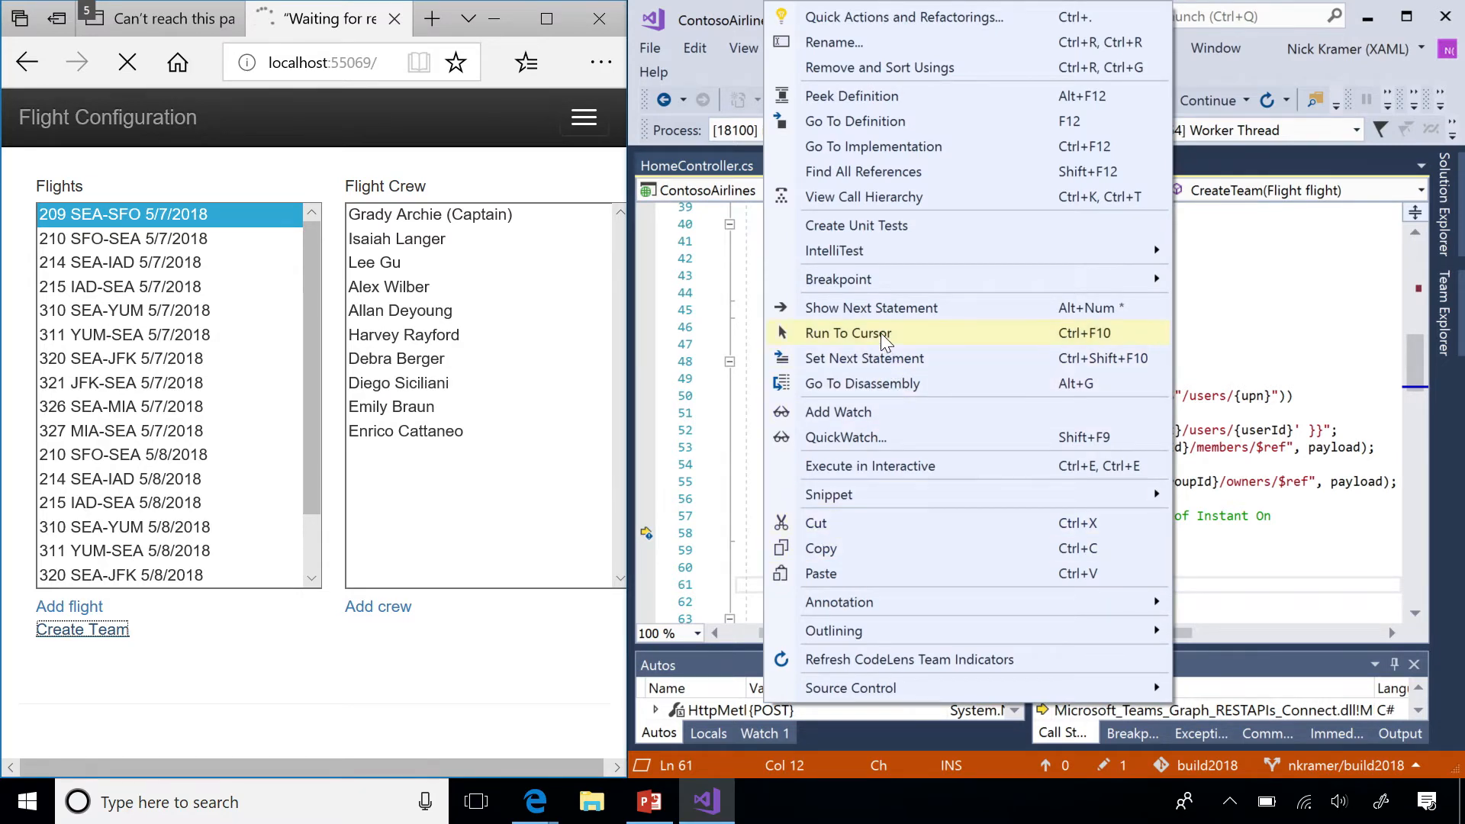
left_click(847, 333)
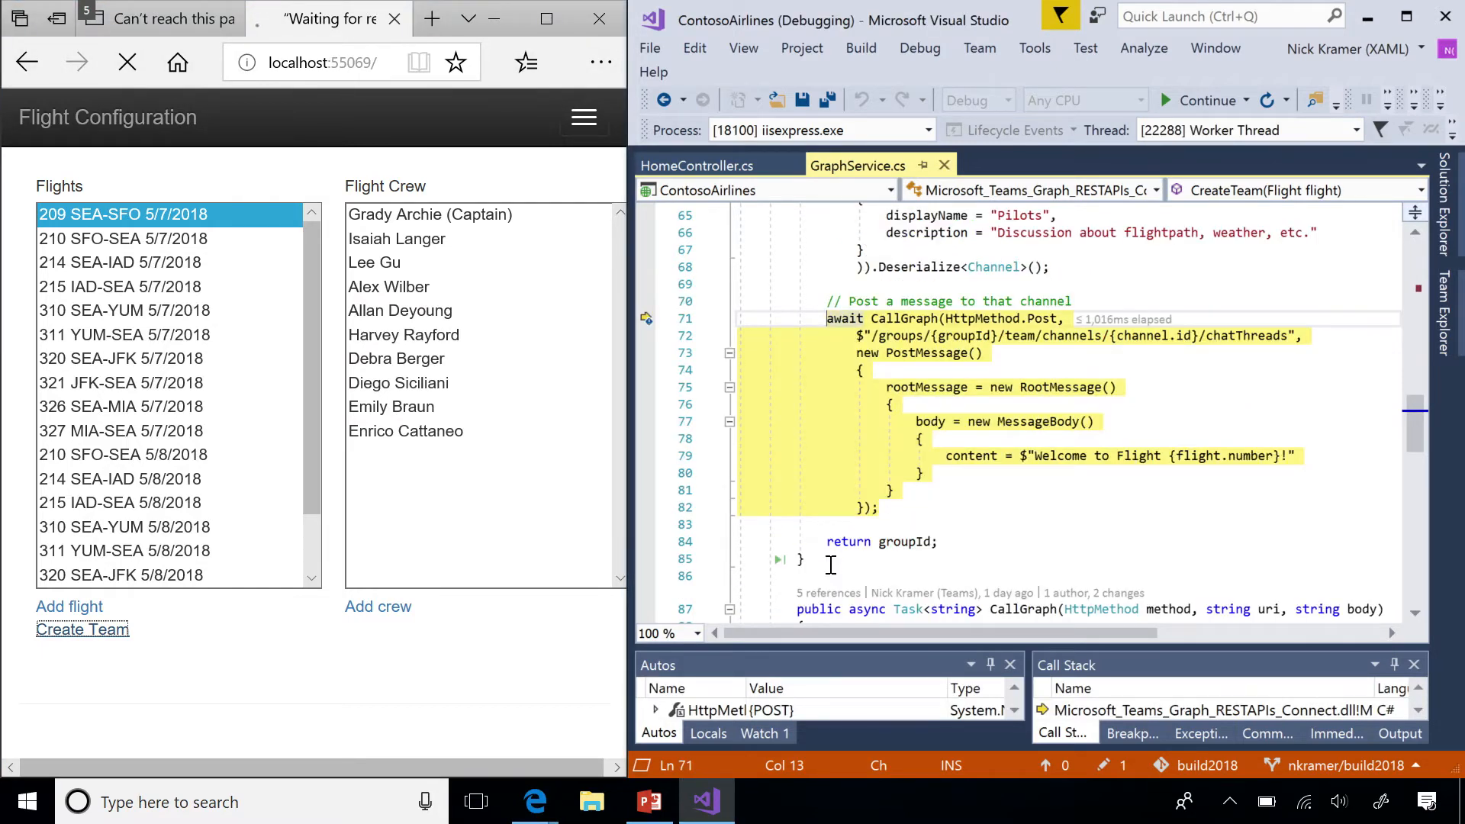
mouse_move(866, 479)
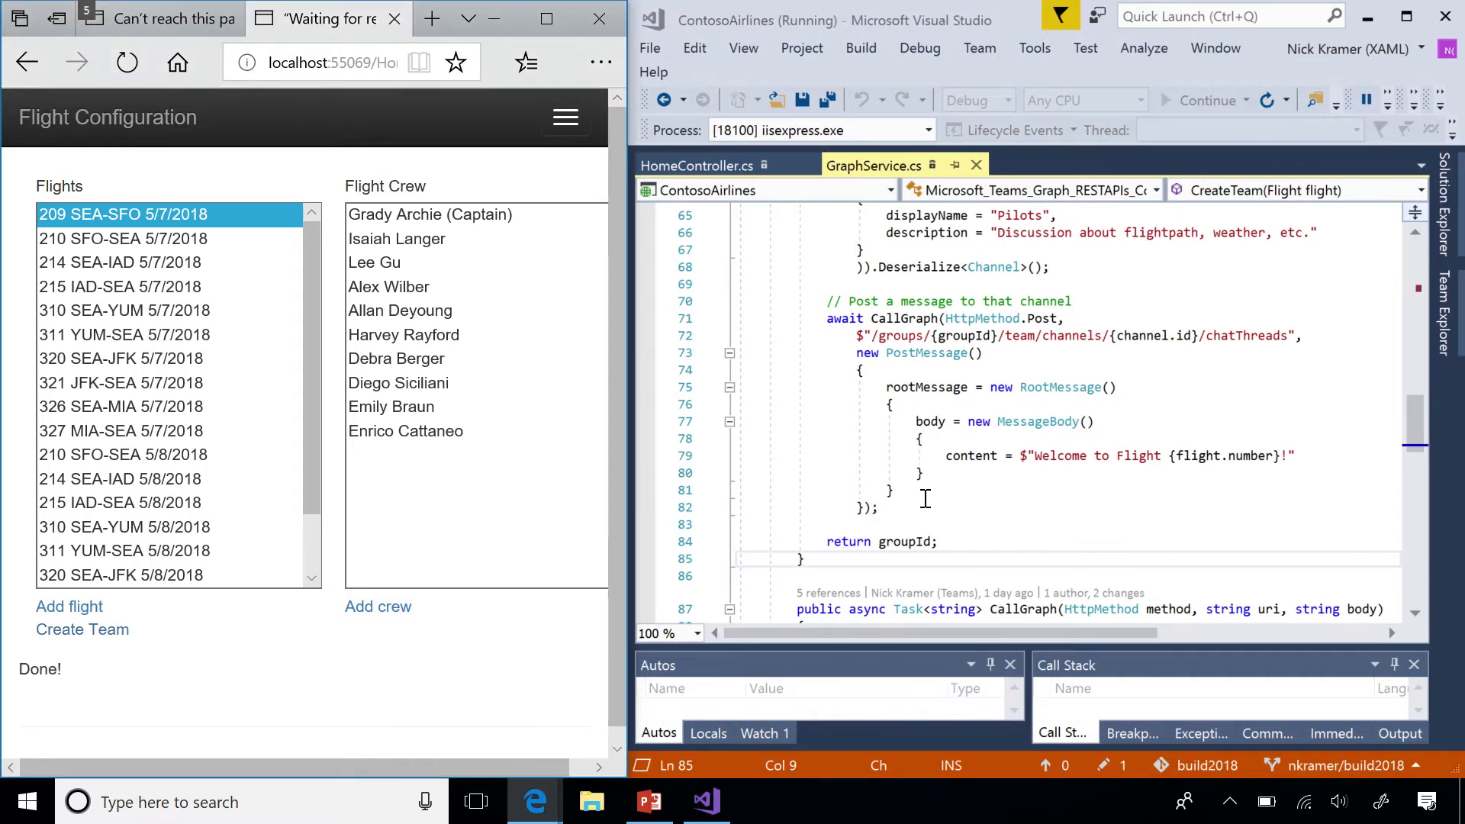
Switch to Teams, expand Flight 210's General and Pilots channels, and open Pilots.
key("alt+tab")
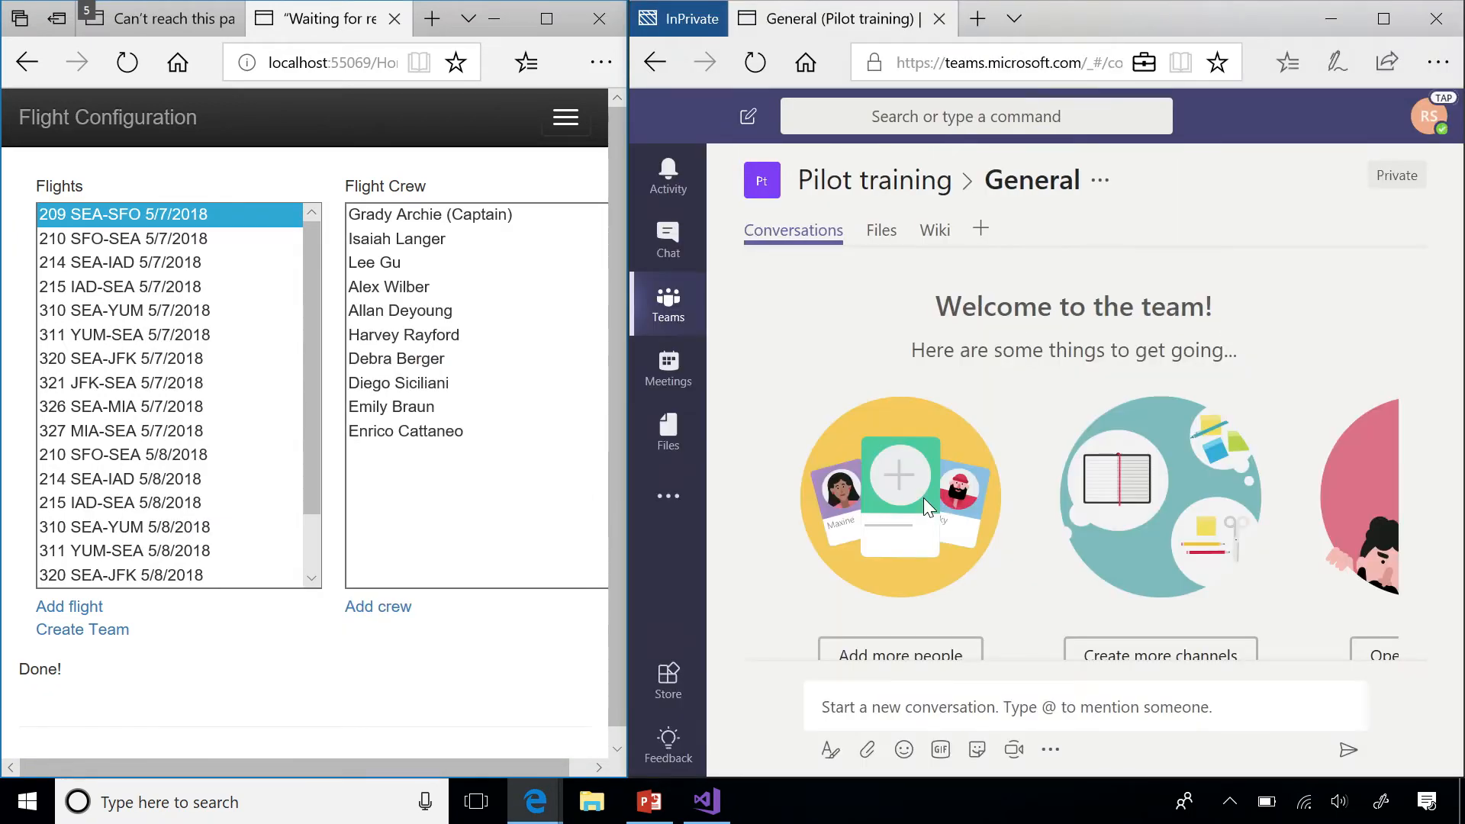
mouse_move(1364, 16)
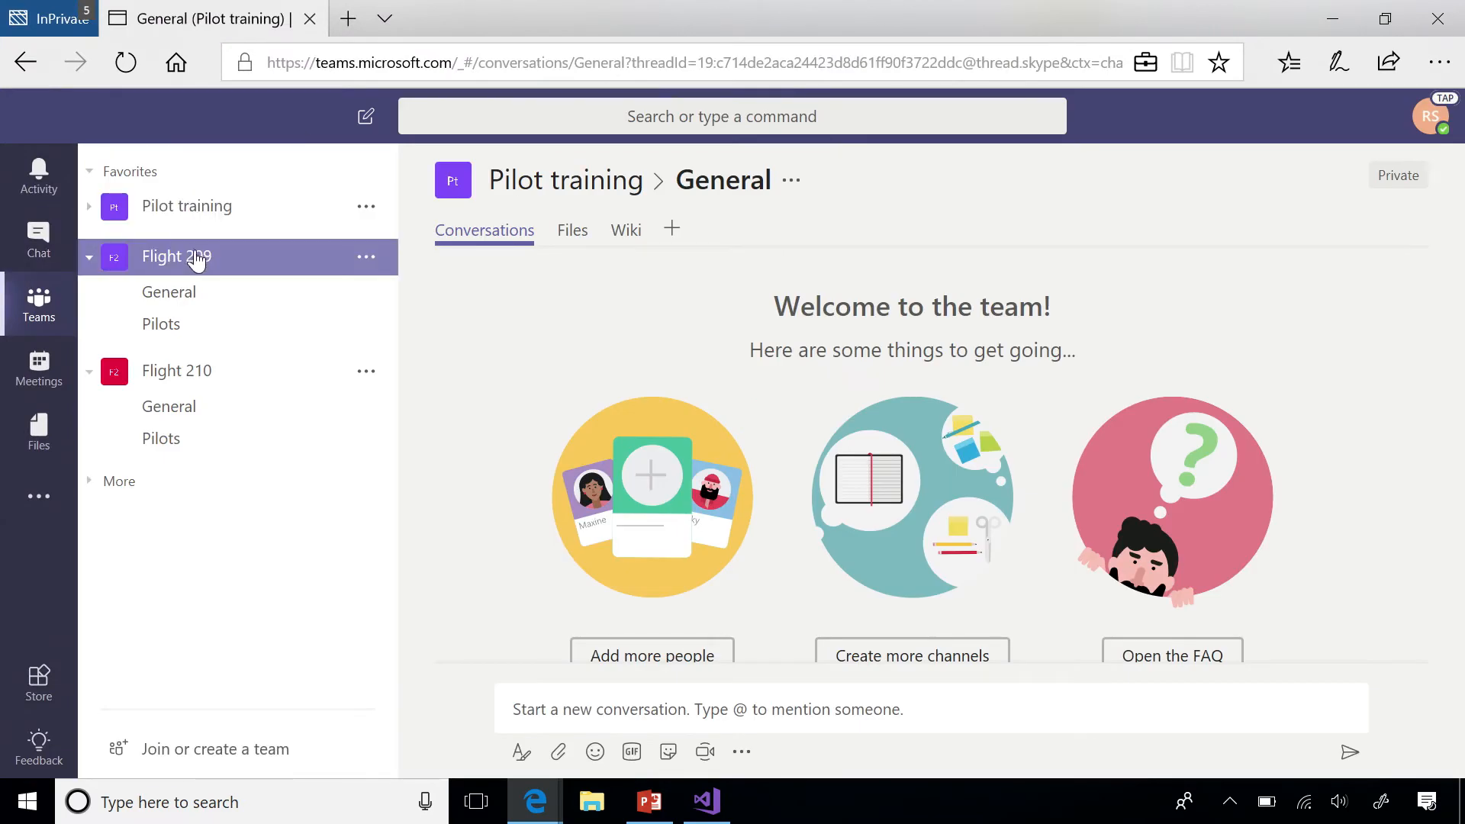
left_click(176, 370)
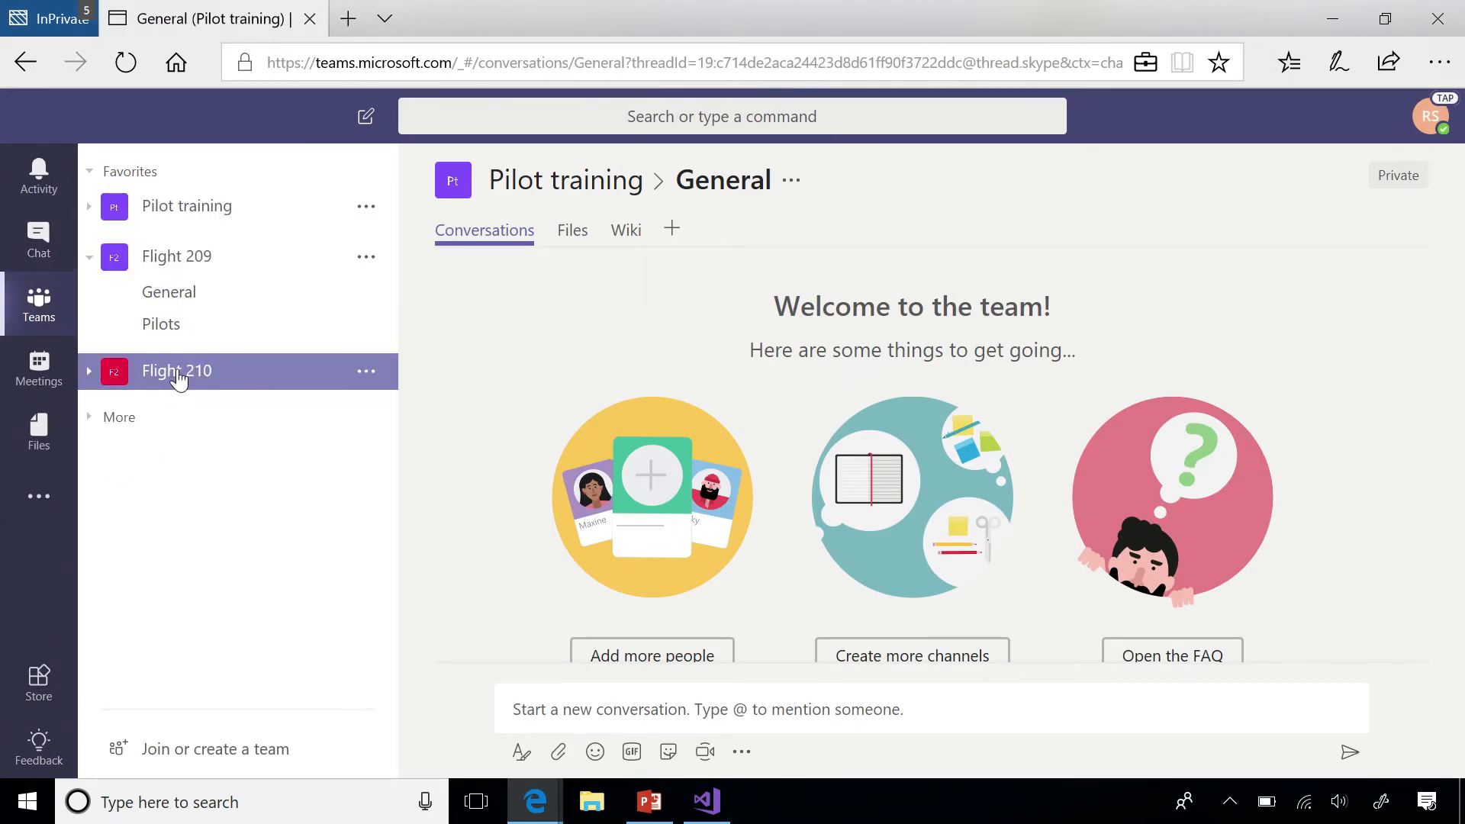
left_click(176, 371)
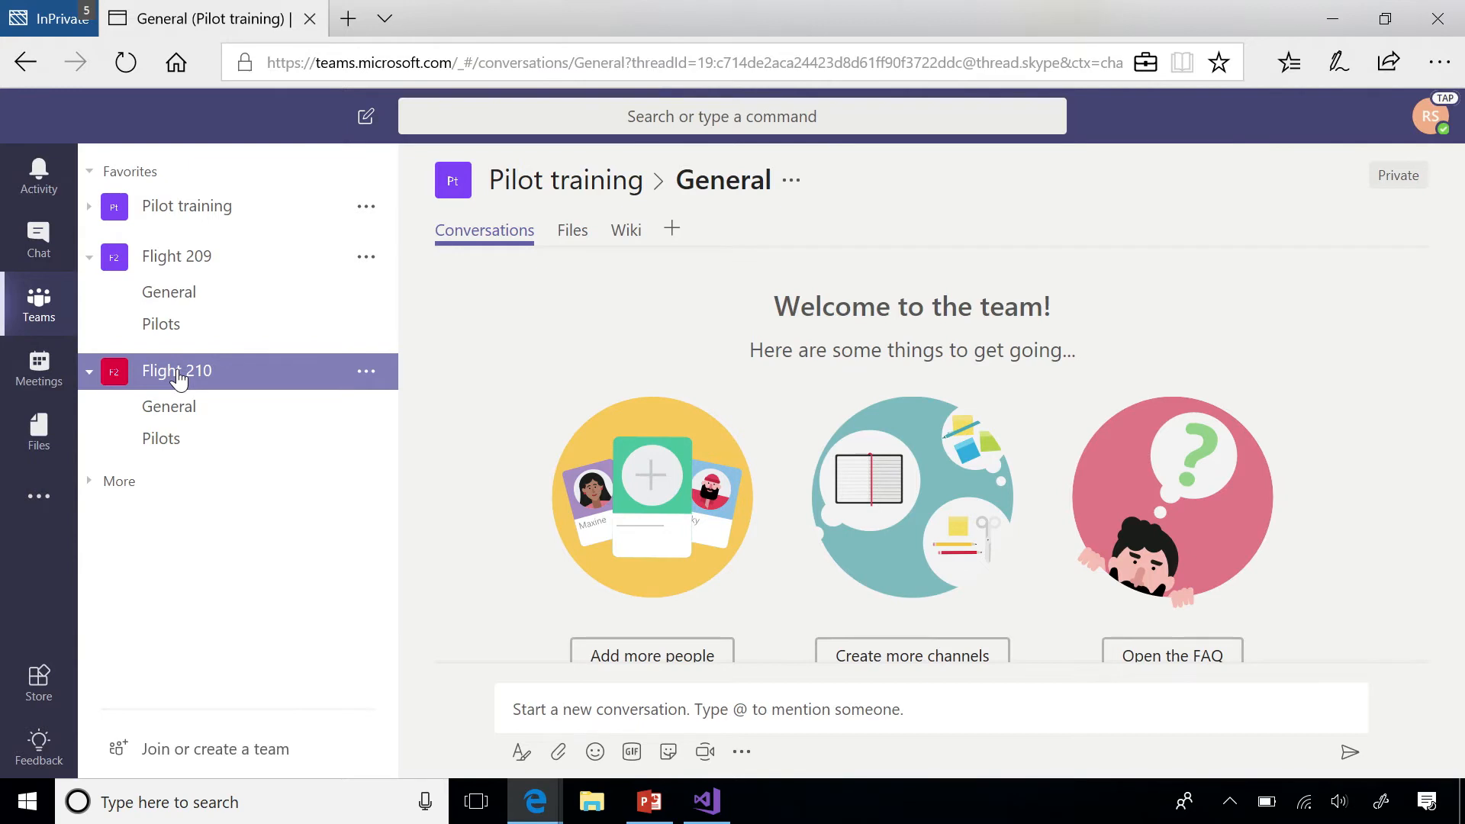
left_click(161, 438)
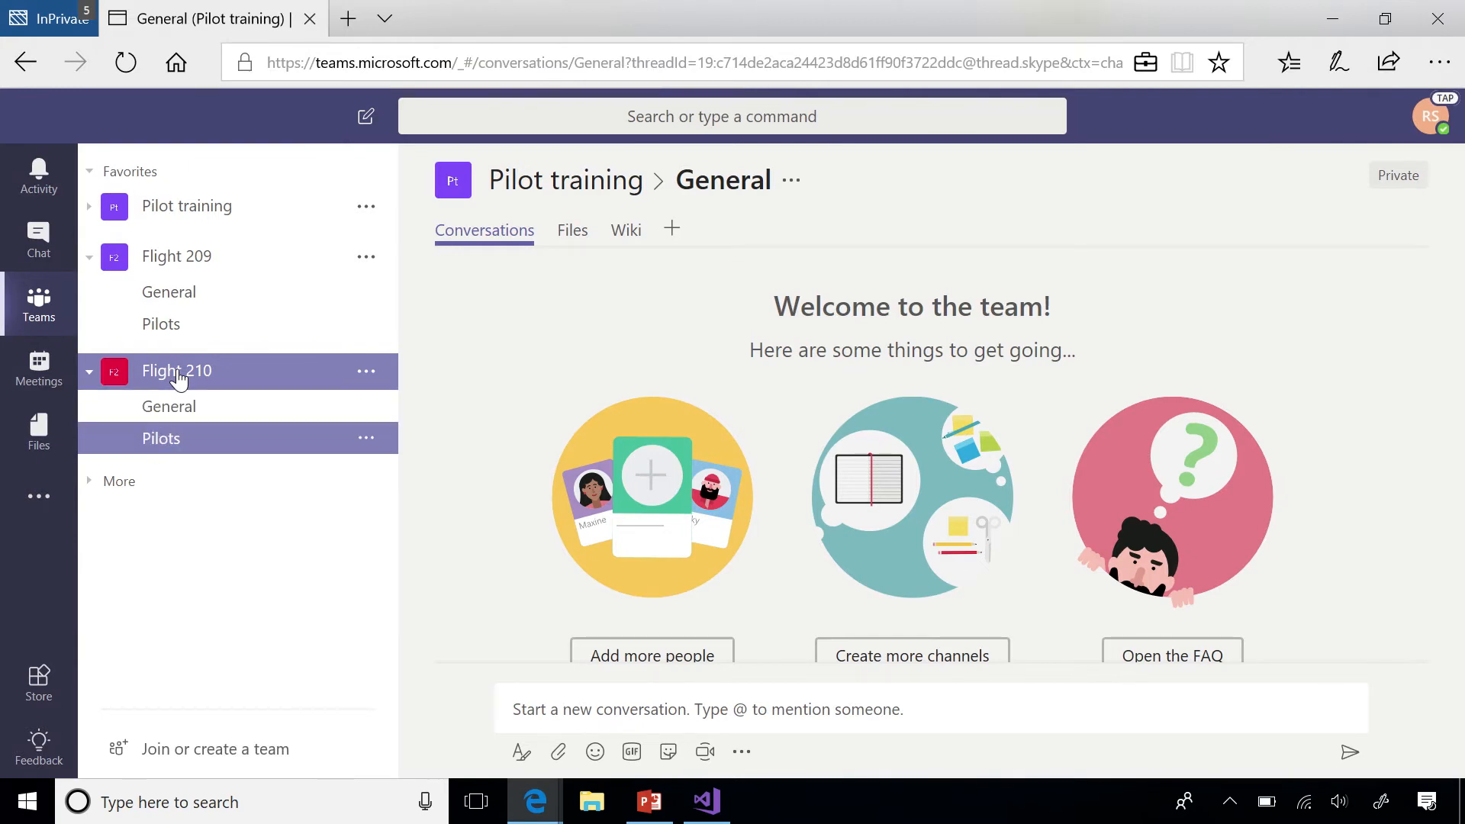
left_click(161, 438)
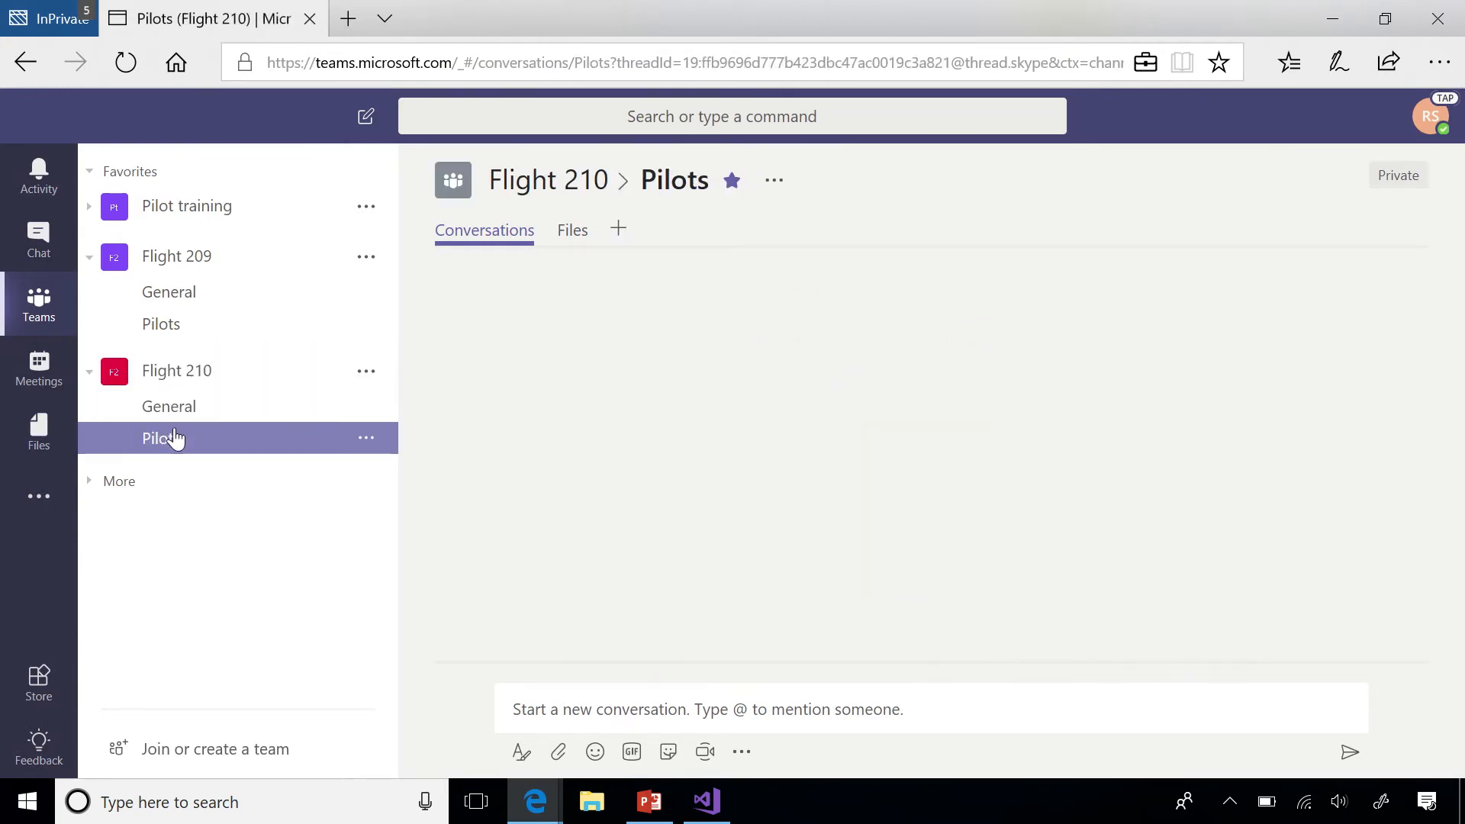